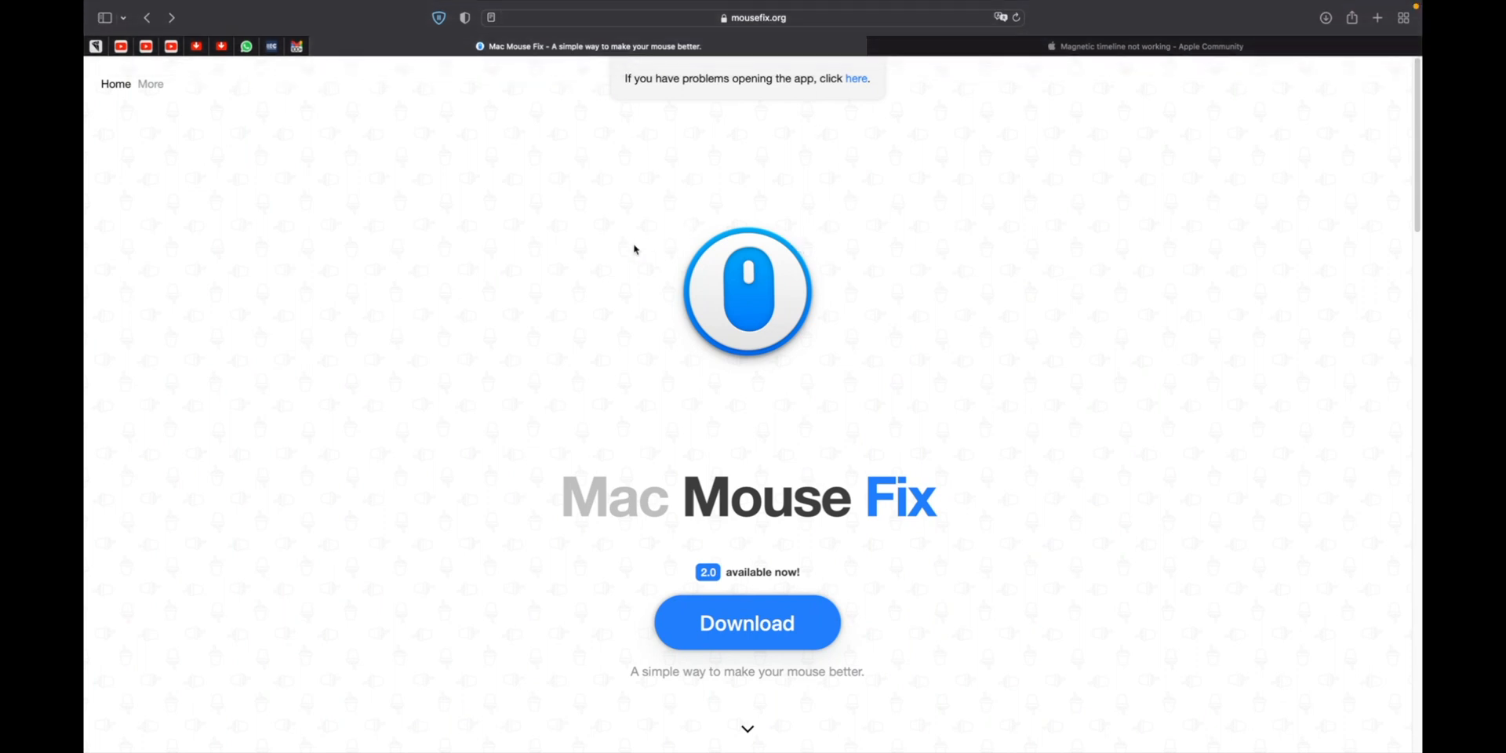
- Scroll the mousefix.org homepage down to the footer with the 'Source Code on GitHub' link
{"action": "scroll", "scroll_direction": "down", "scroll_amount": 3}
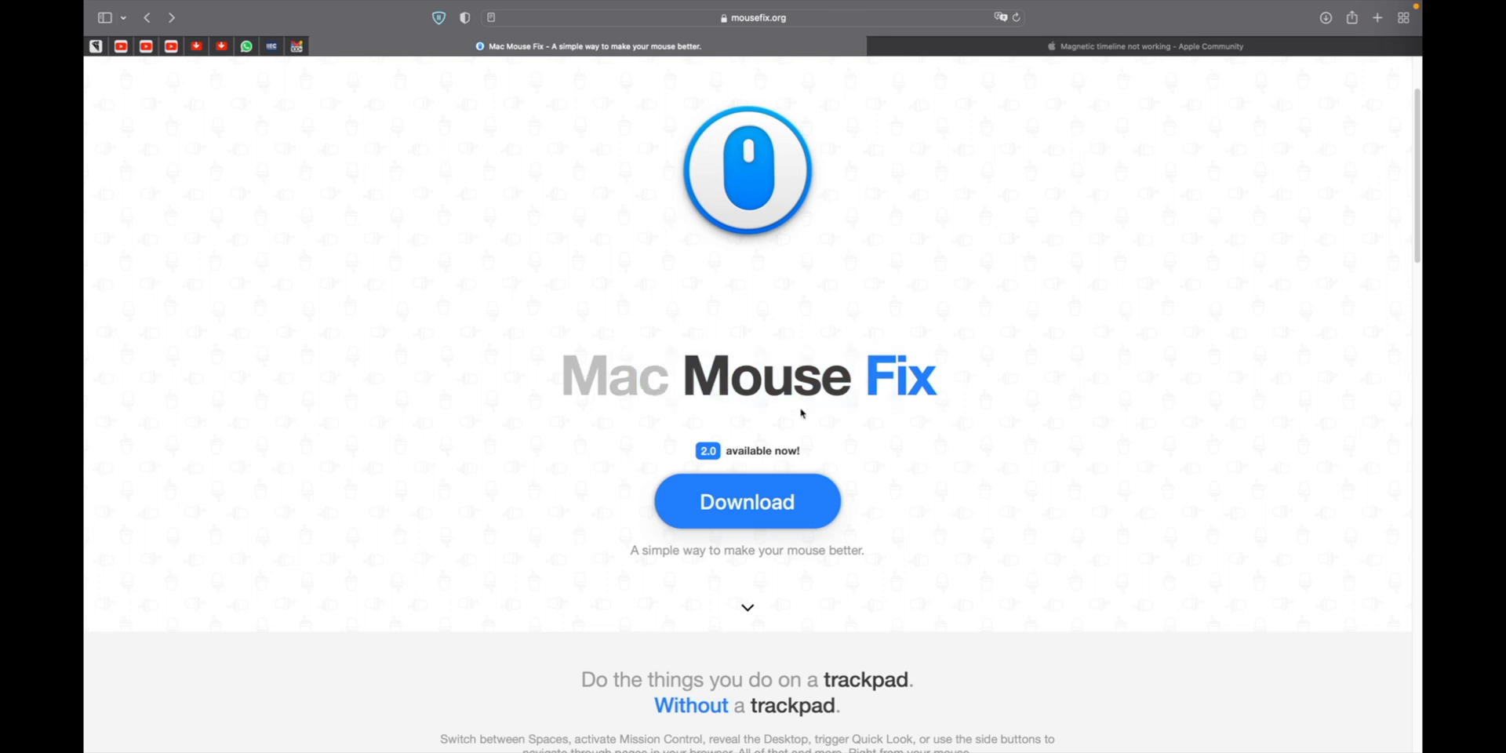
{"action": "scroll", "scroll_direction": "down", "scroll_amount": 3}
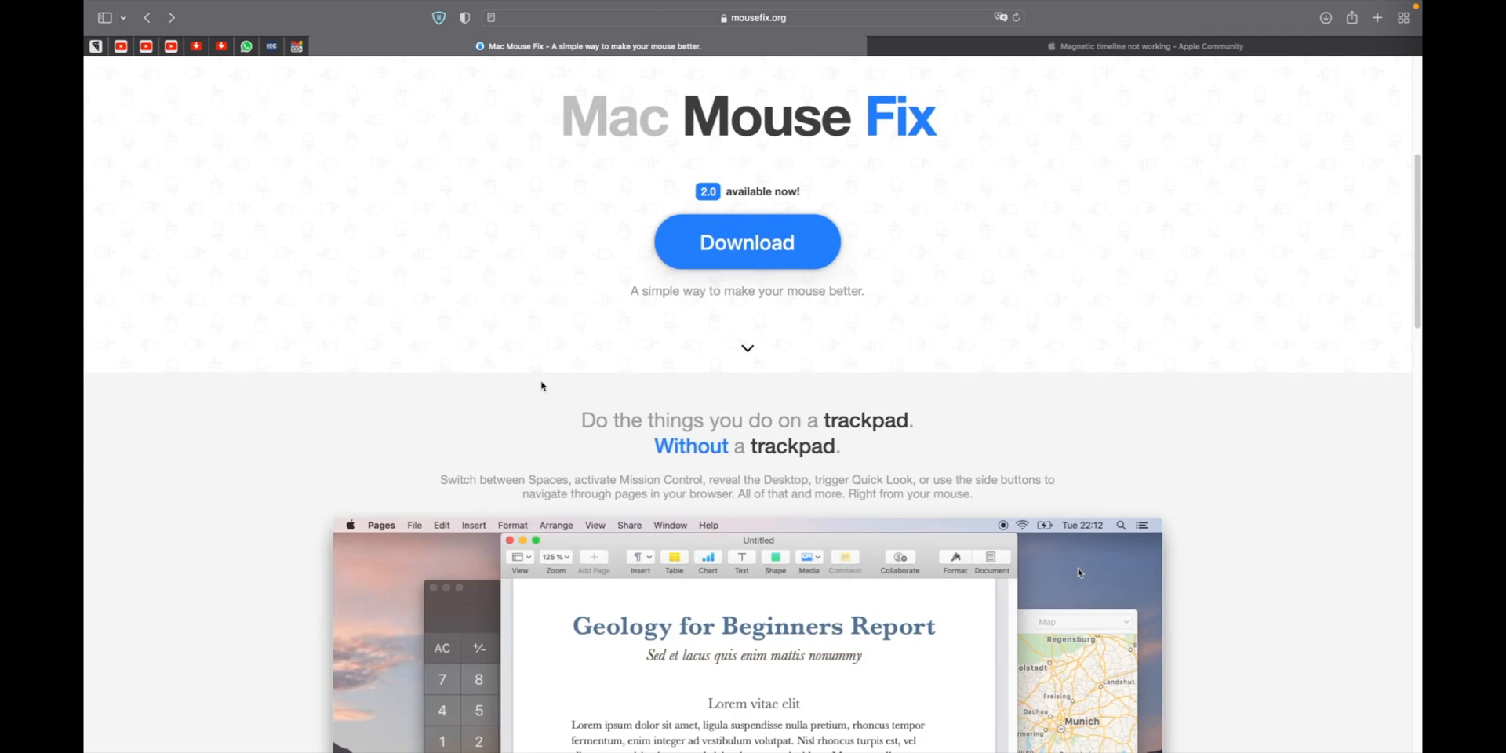
{"action": "scroll", "scroll_direction": "down", "scroll_amount": 3}
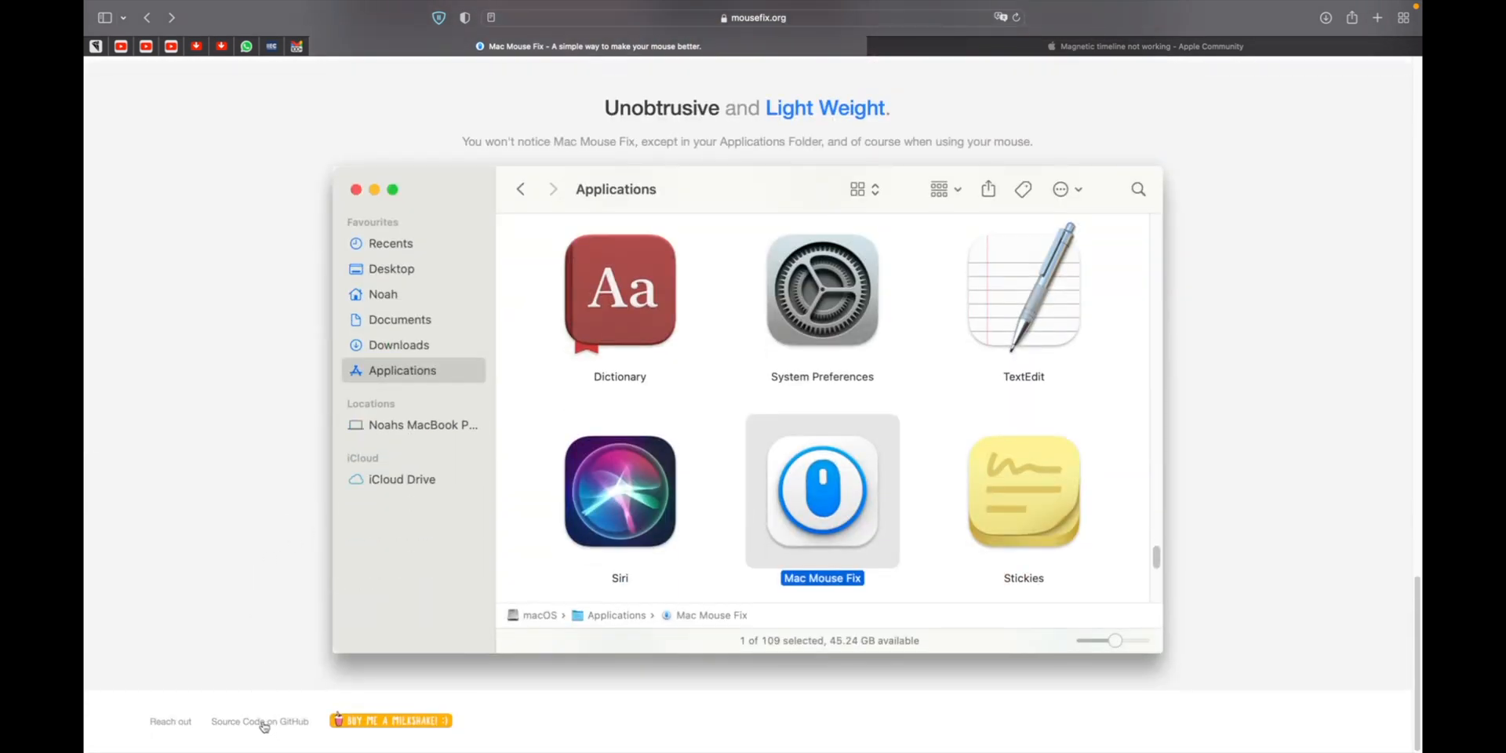
- Follow 'Source Code on GitHub' to the developer's profile and open the pinned mac-mouse-fix repository
{"action": "left_click", "coordinate": [260, 721]}
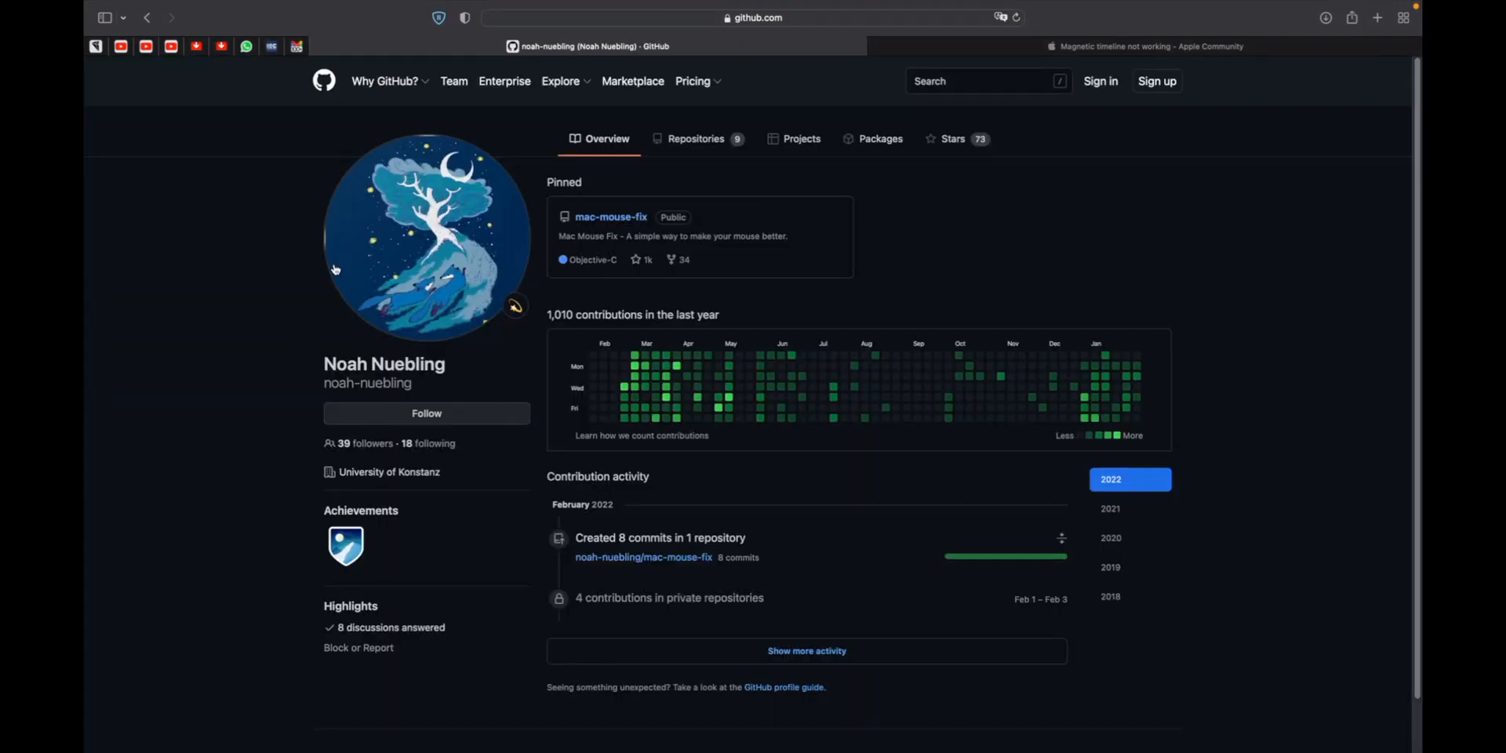
{"action": "double_click", "coordinate": [383, 363]}
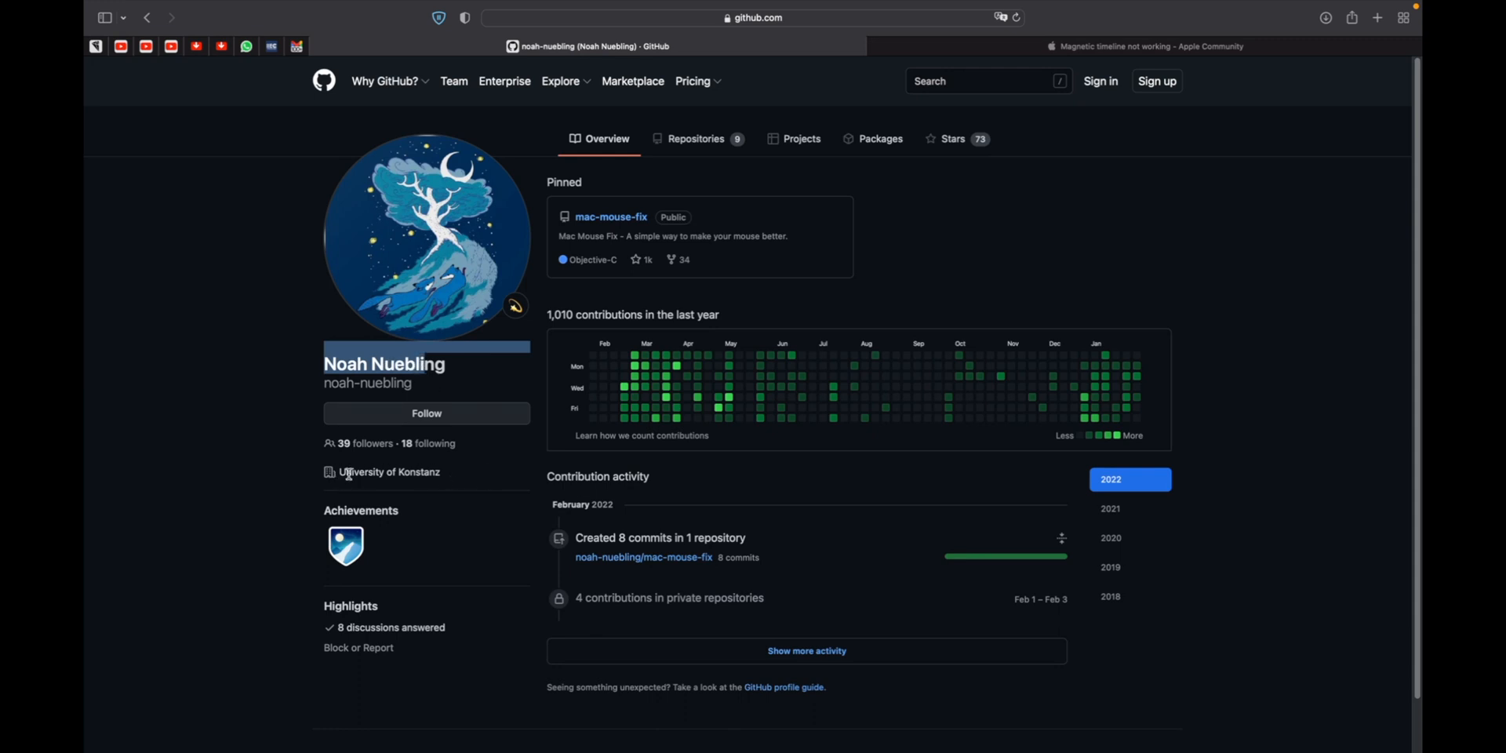
{"action": "mouse_move", "coordinate": [459, 480]}
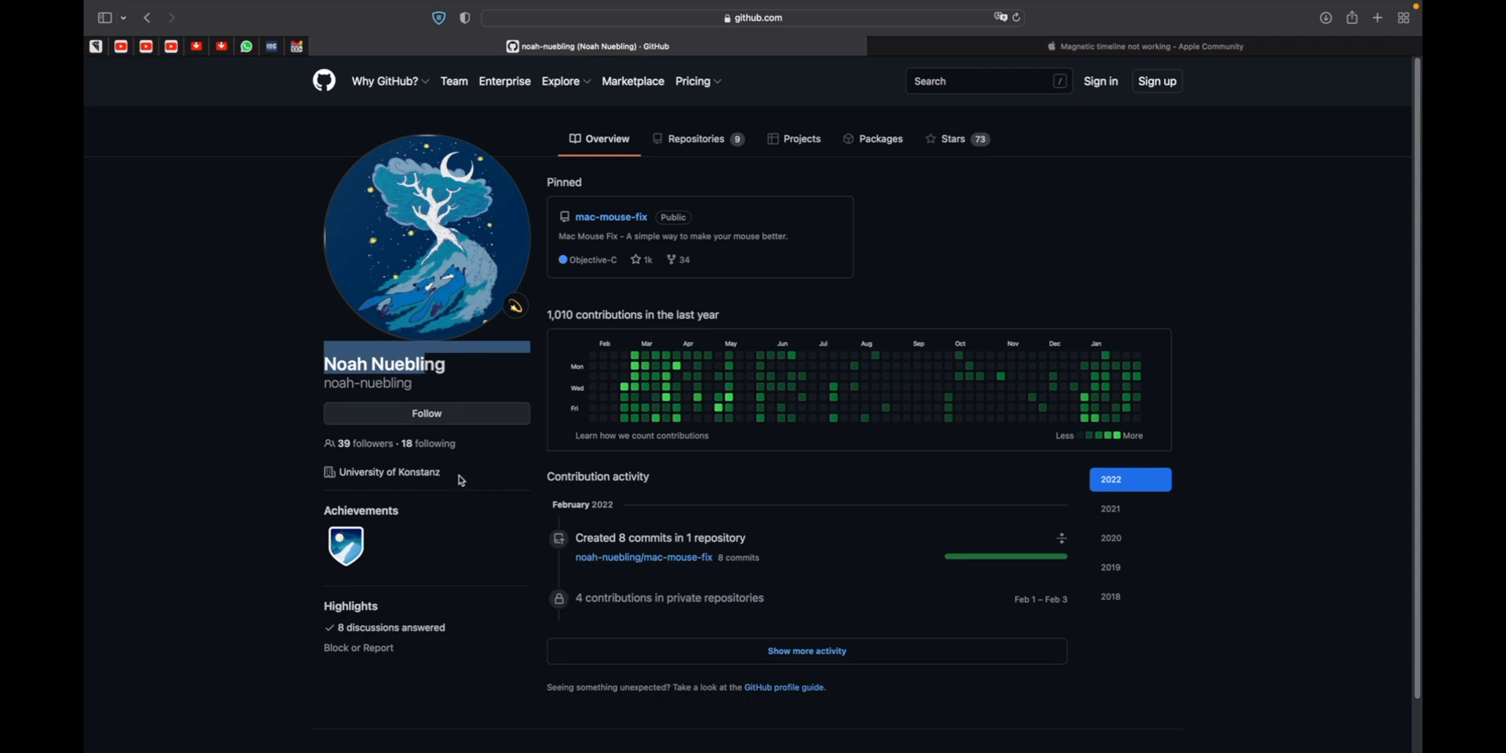
{"action": "mouse_move", "coordinate": [818, 223]}
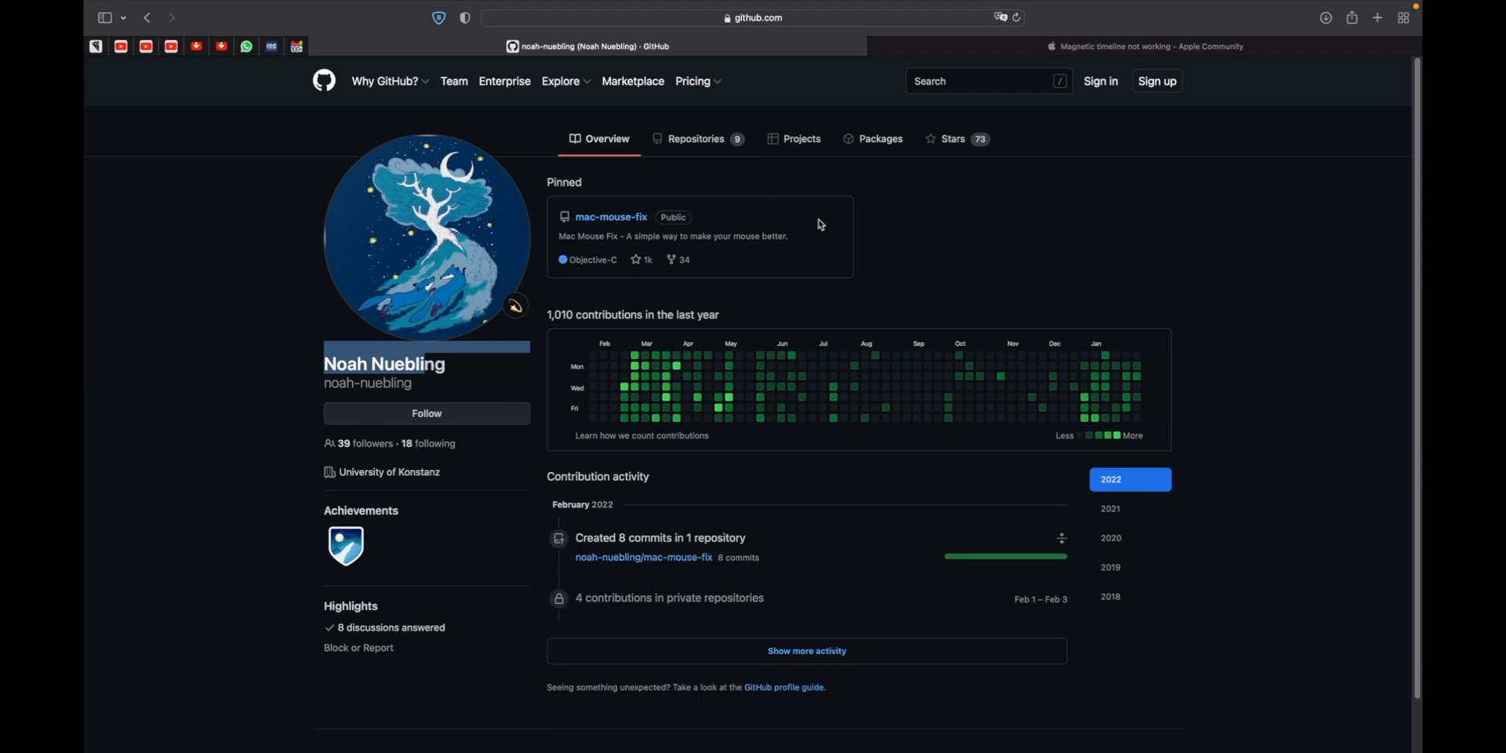
{"action": "left_click", "coordinate": [610, 217]}
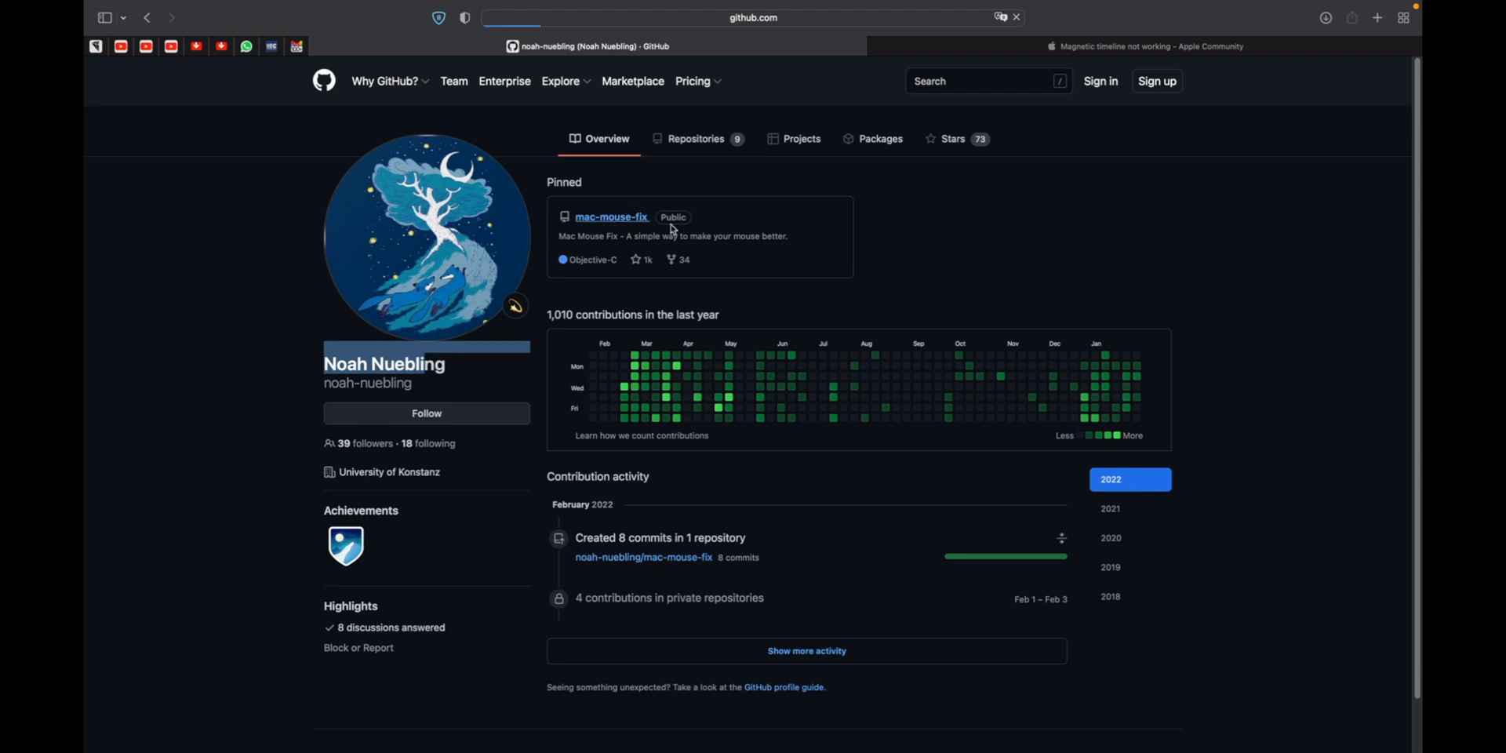
- Scroll through the mac-mouse-fix Discussions list, then return to the Mac Mouse Fix download page
{"action": "left_click", "coordinate": [612, 217]}
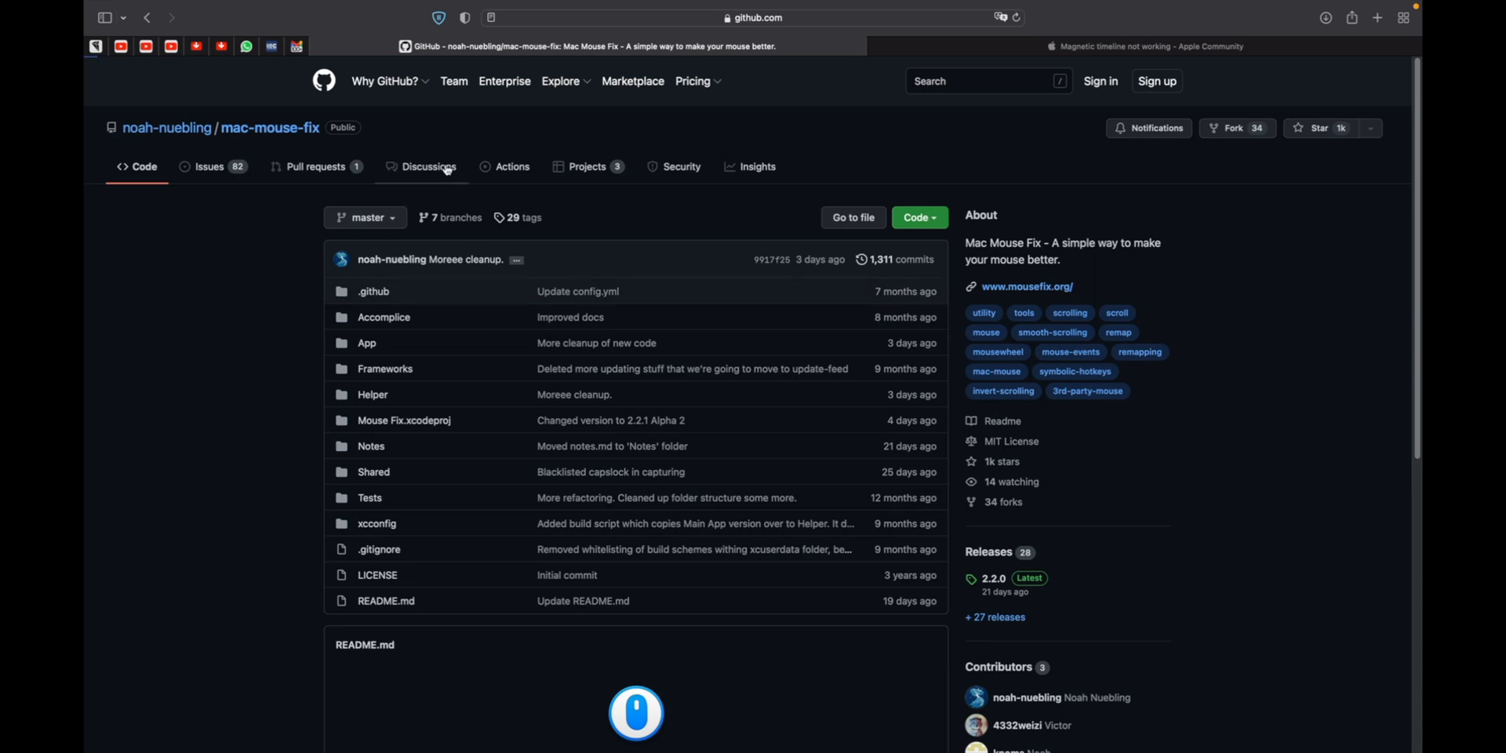
{"action": "left_click", "coordinate": [428, 166]}
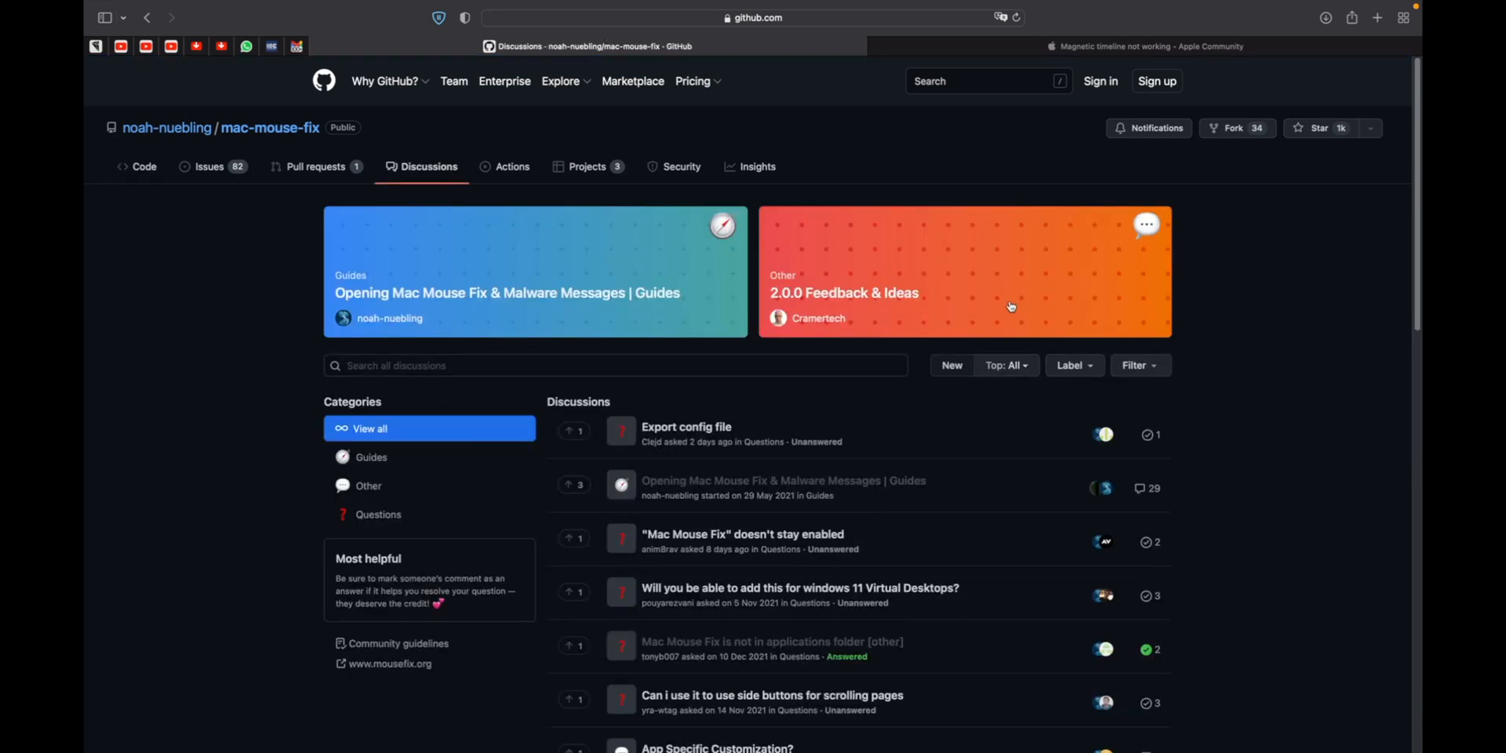
{"action": "scroll", "scroll_direction": "down", "scroll_amount": 3}
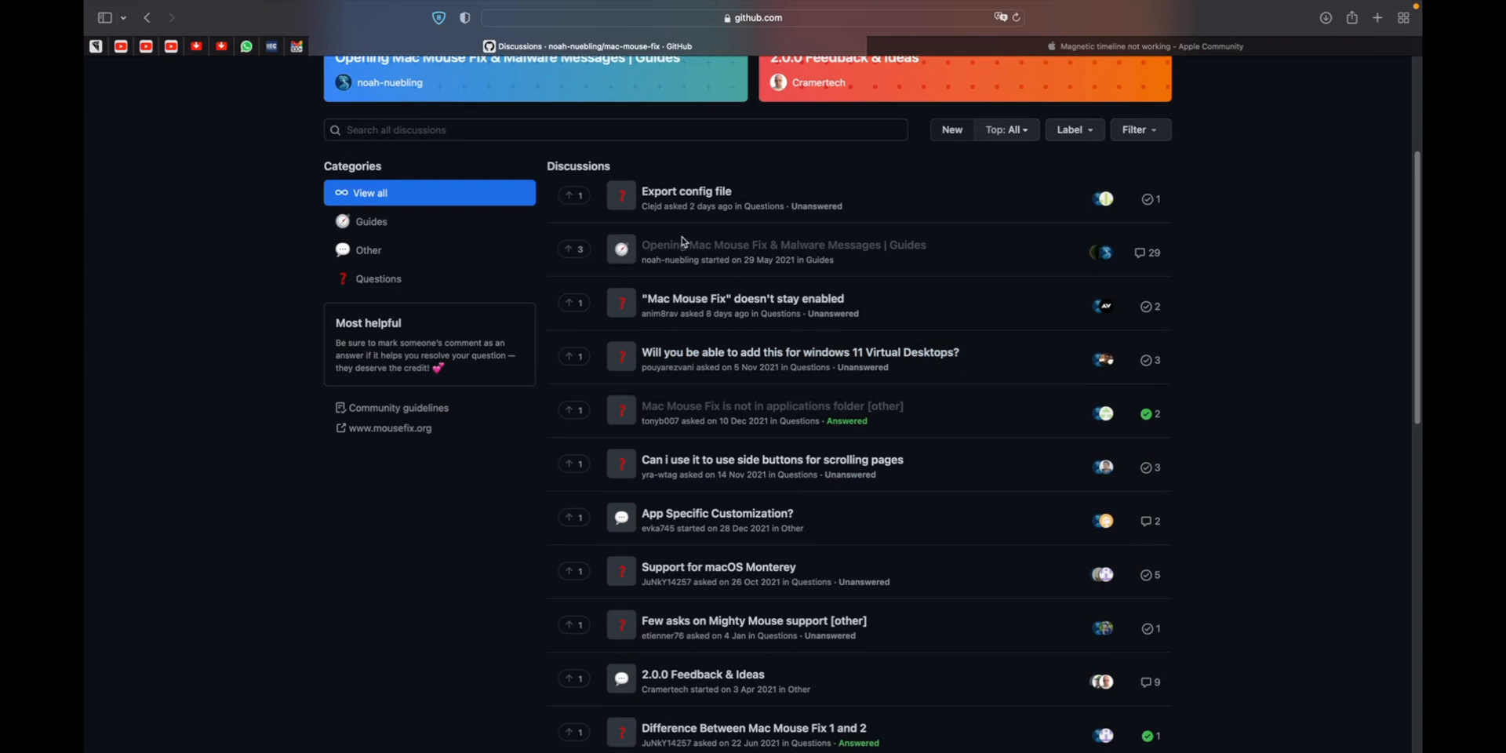
{"action": "scroll", "scroll_direction": "down", "scroll_amount": 3}
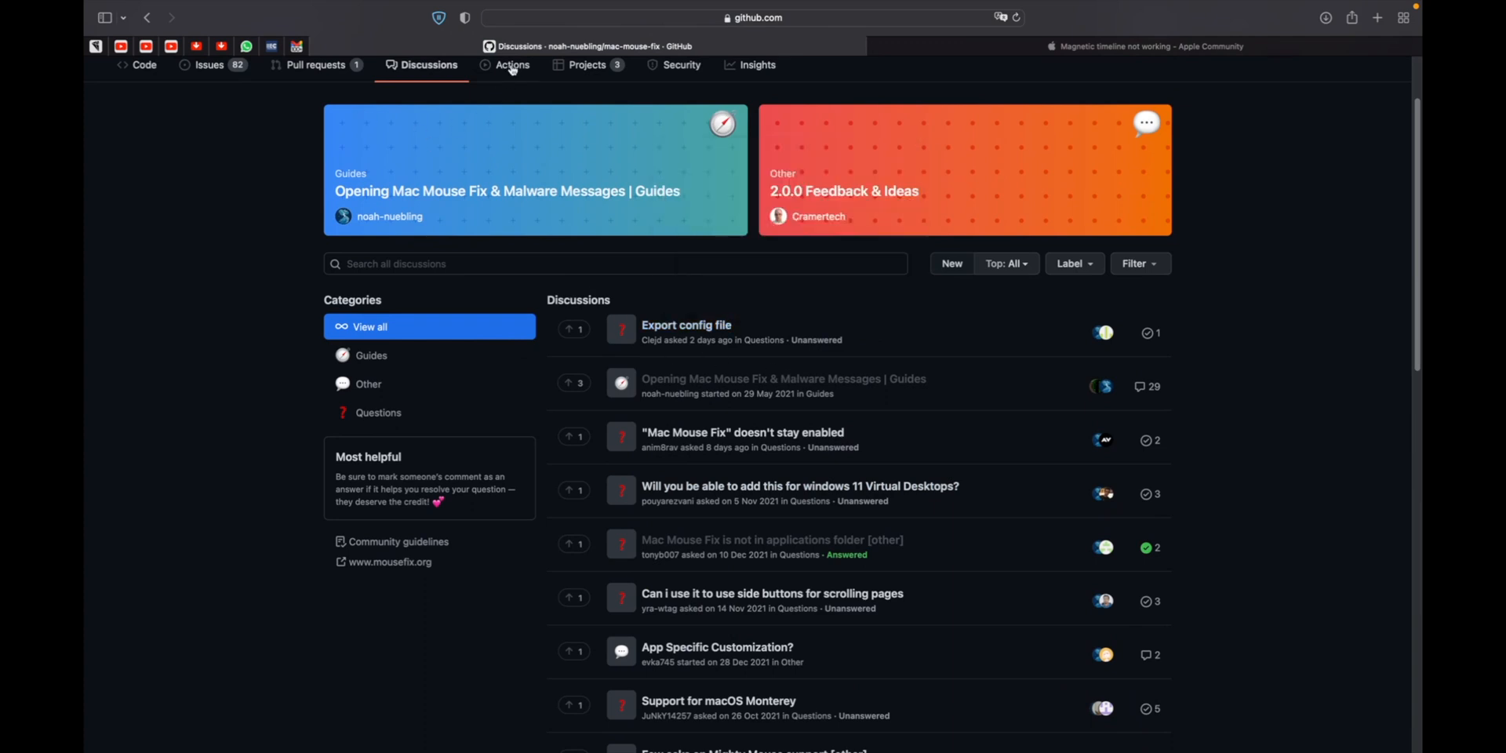
{"action": "left_click", "coordinate": [146, 17]}
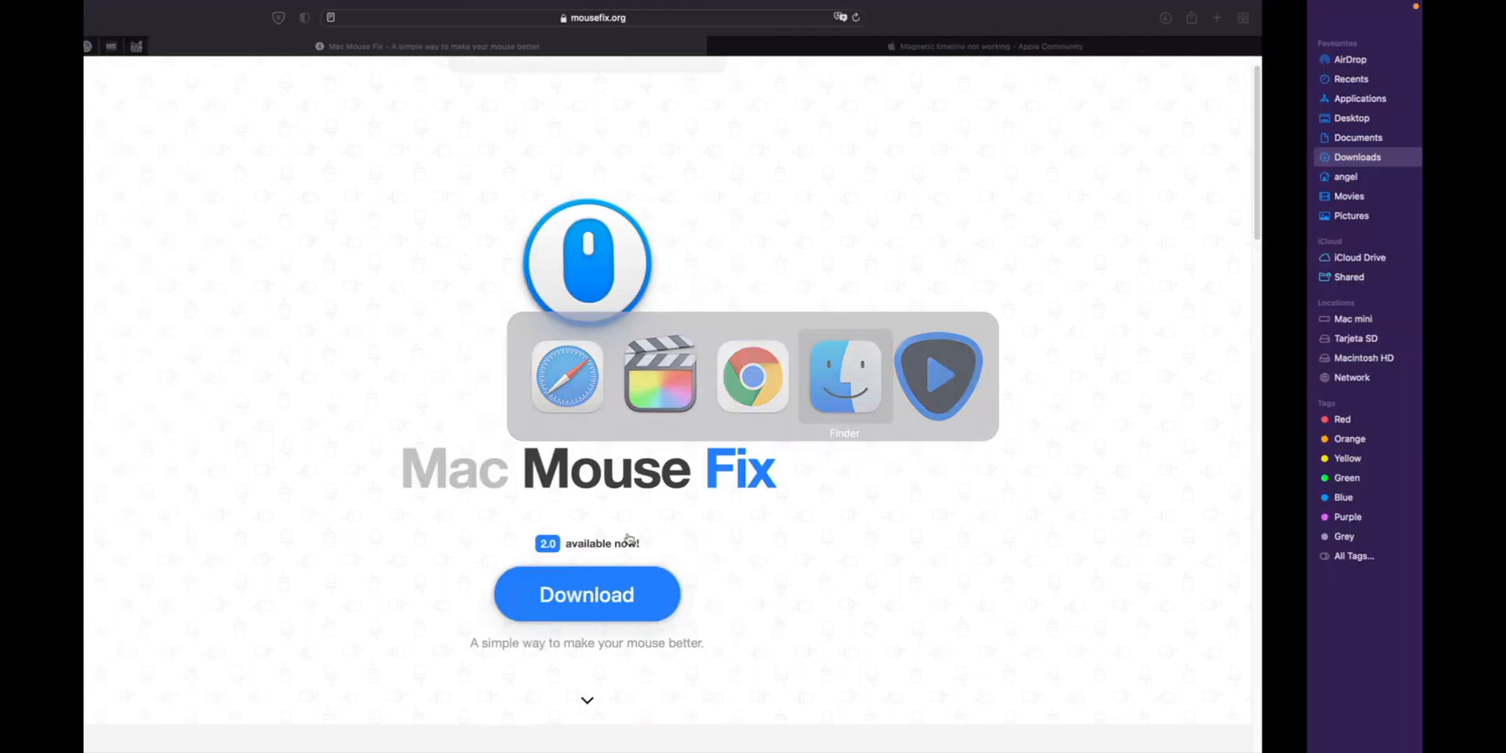
- Switch to Finder and launch Mac Mouse Fix.app from the Downloads folder
{"action": "left_click", "coordinate": [843, 375]}
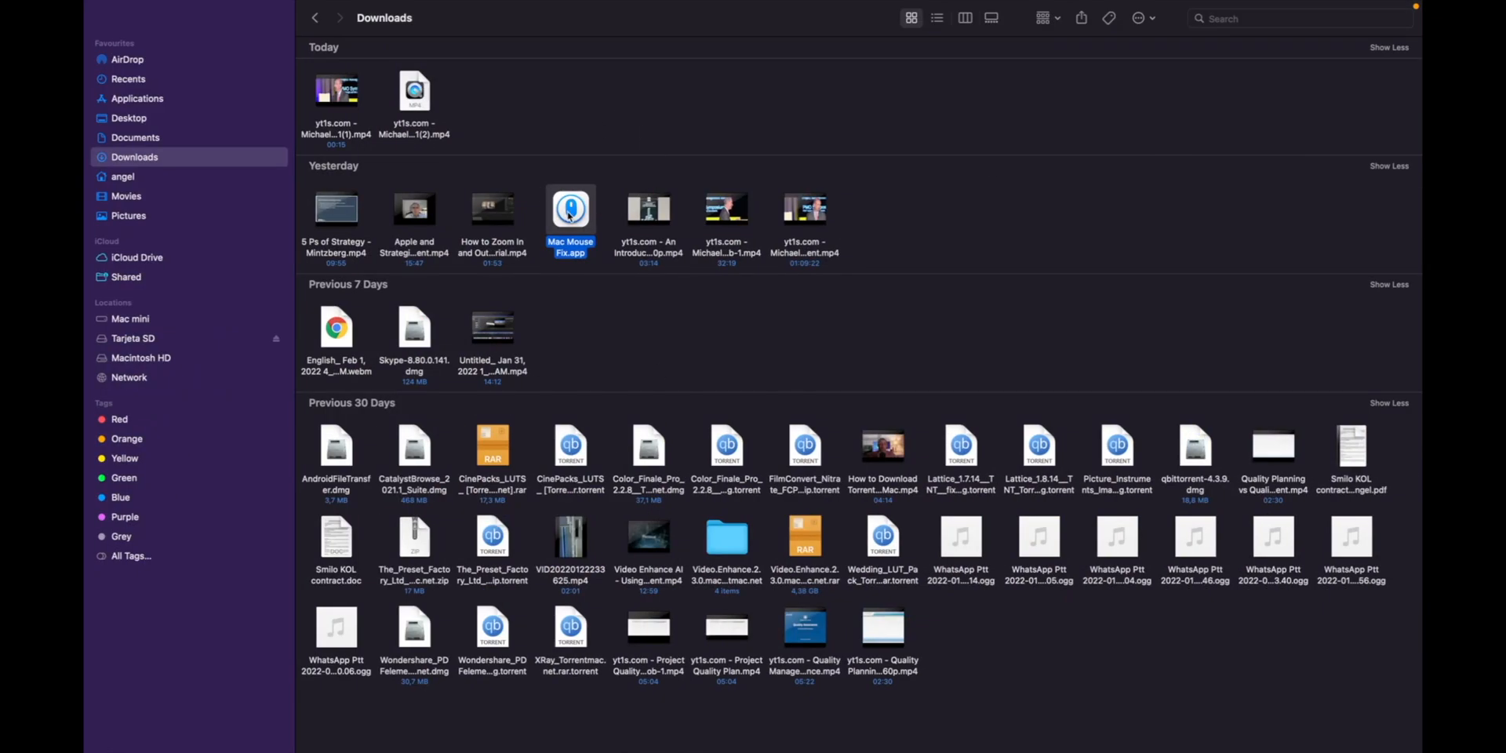
{"action": "right_click", "coordinate": [569, 206]}
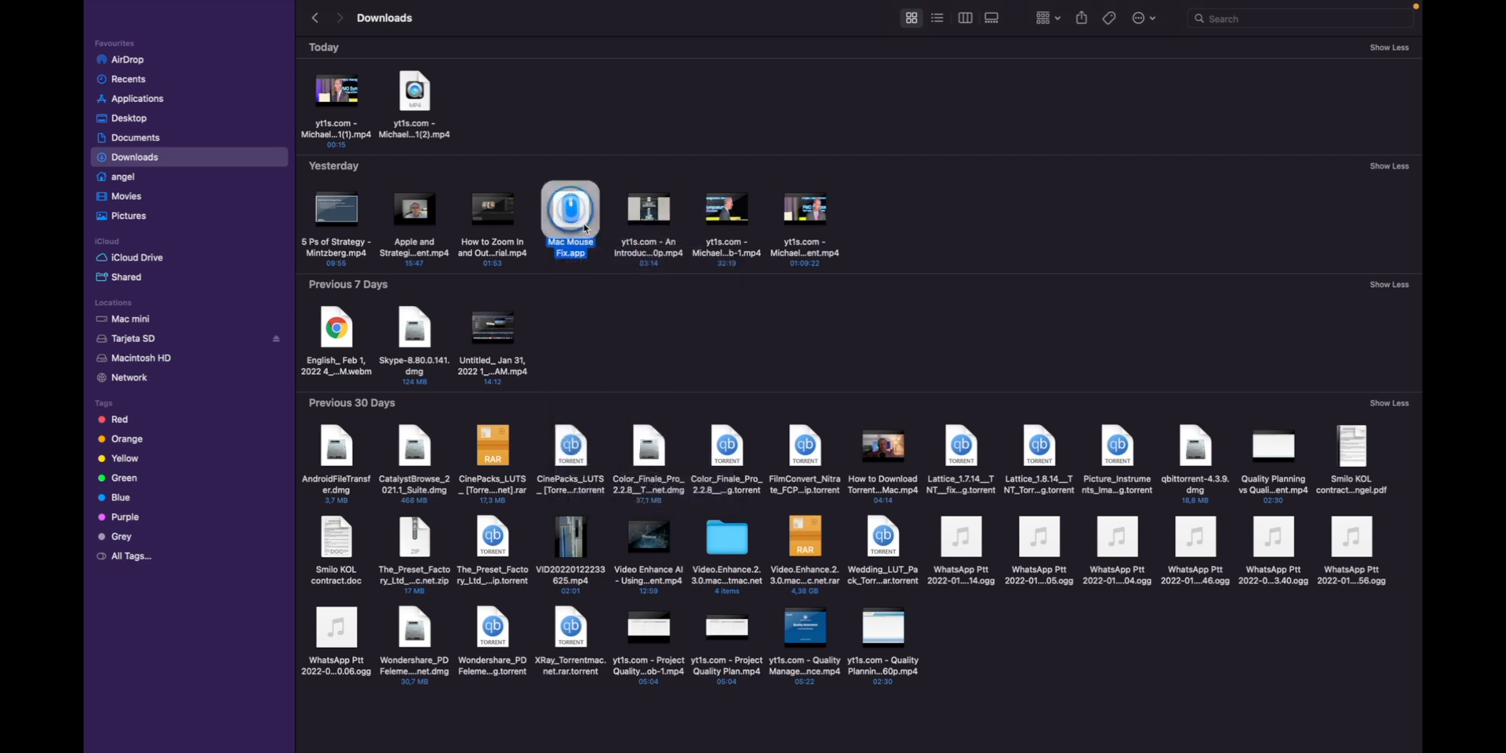
{"action": "double_click", "coordinate": [568, 206]}
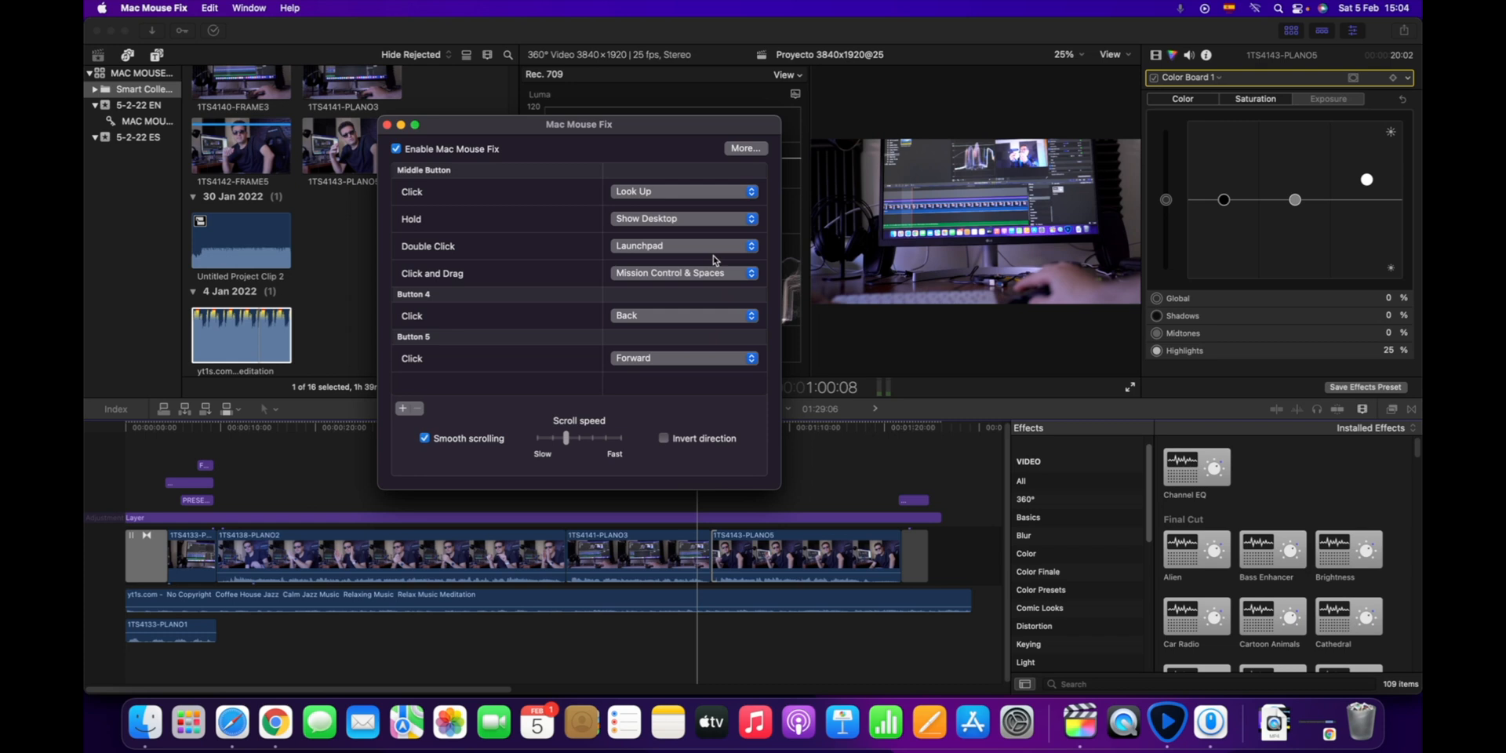
{"action": "mouse_move", "coordinate": [605, 423]}
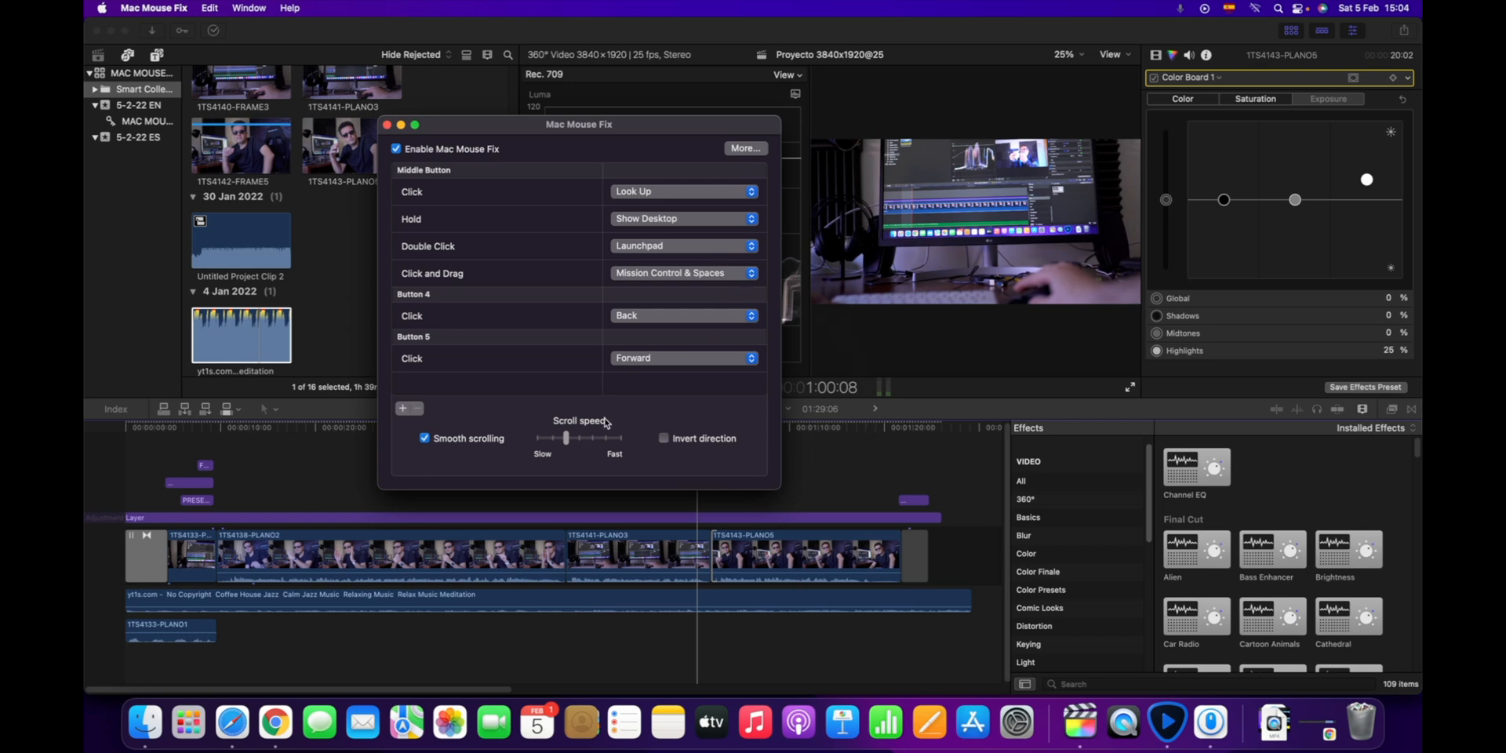
{"action": "mouse_move", "coordinate": [650, 437]}
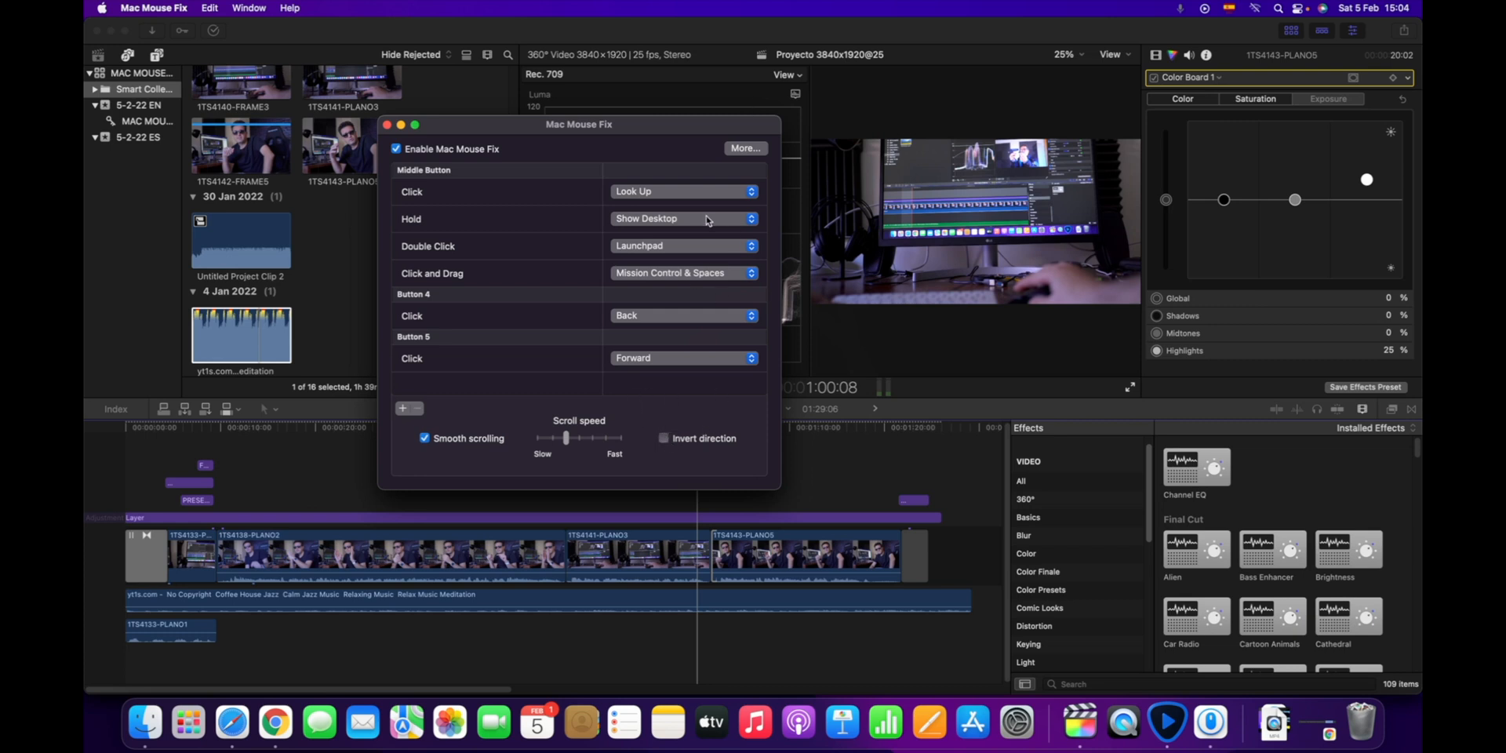
{"action": "mouse_move", "coordinate": [433, 201]}
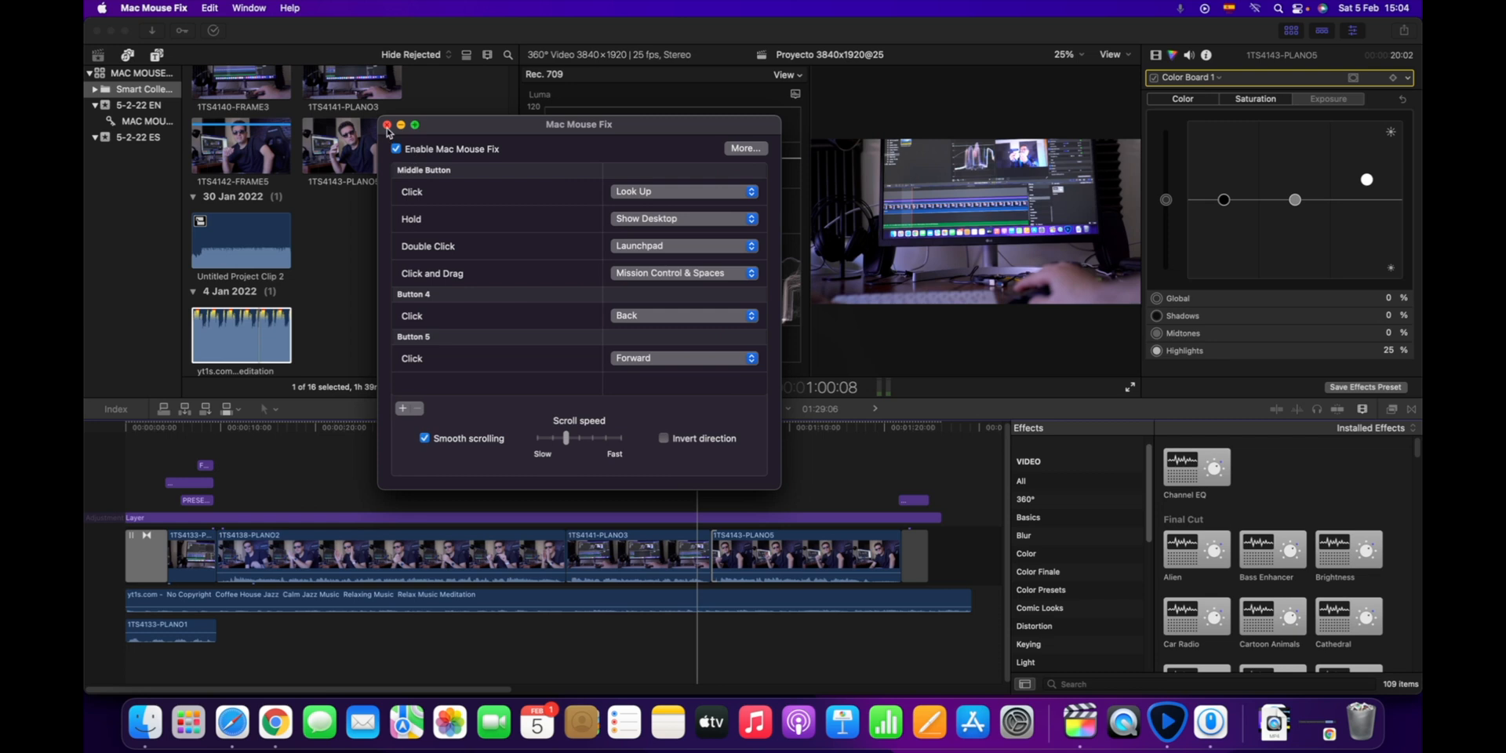
- Close the Mac Mouse Fix window after reviewing Middle Button, Button 4/5 and Scroll speed settings
{"action": "left_click", "coordinate": [389, 124]}
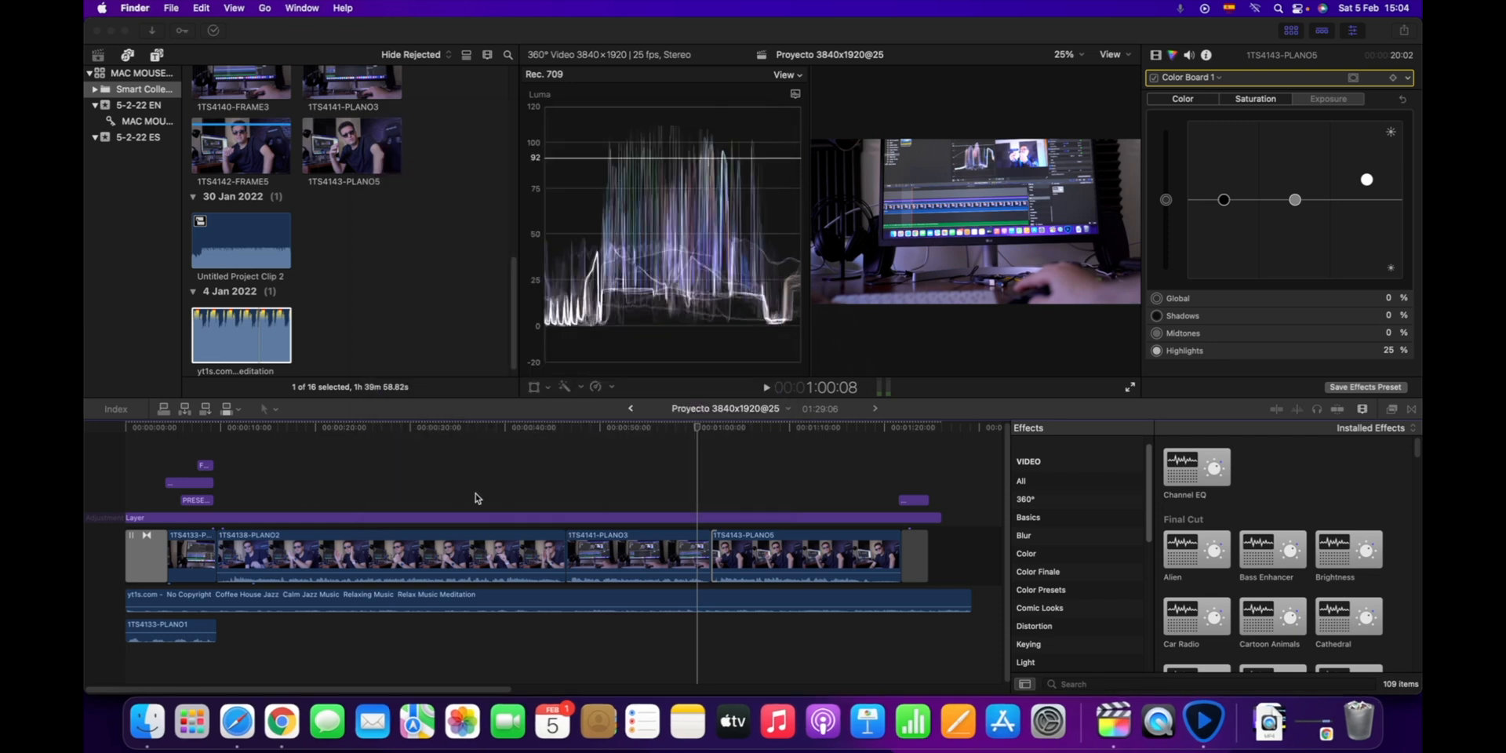